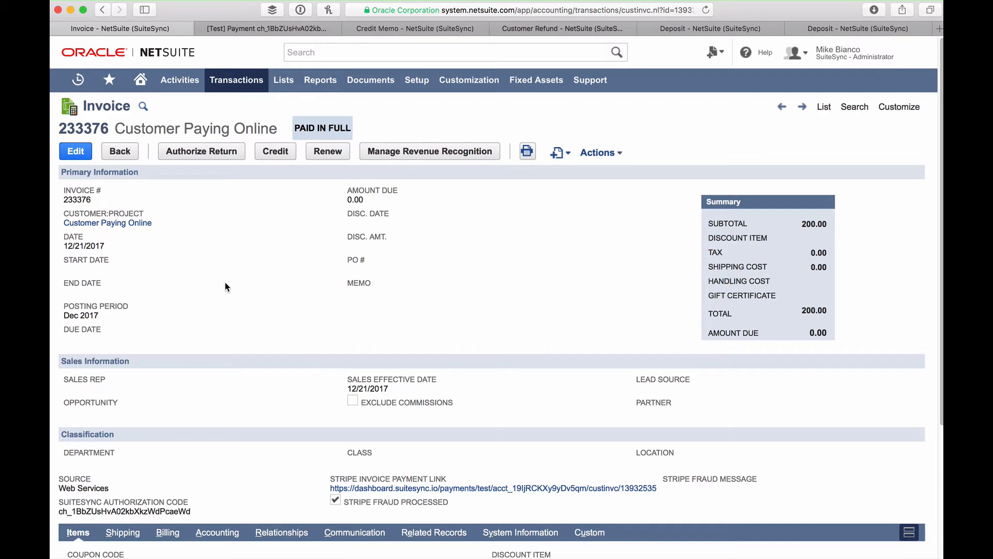
Show the Related Records payments on invoice 233376, listing the $200 payment 217923.
scroll(down, 3)
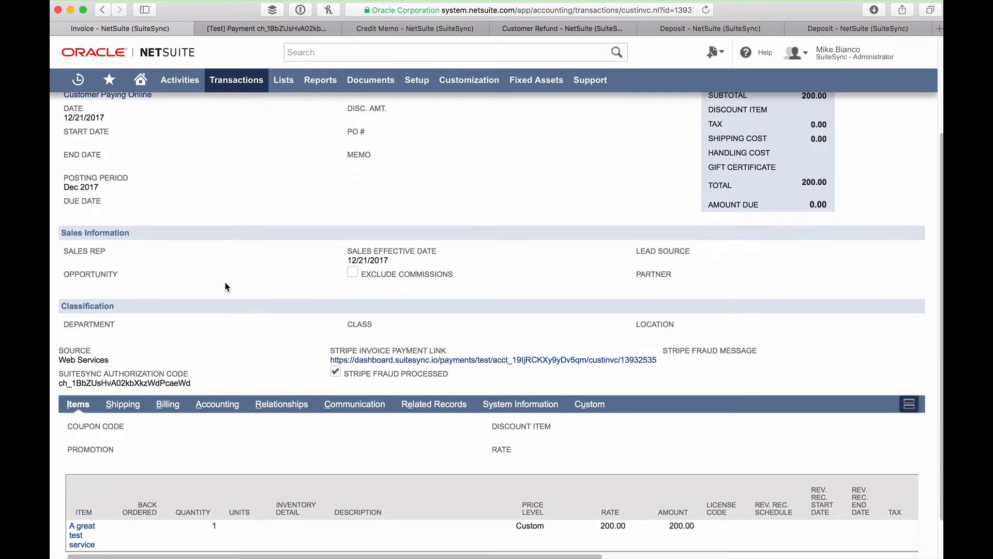
scroll(down, 3)
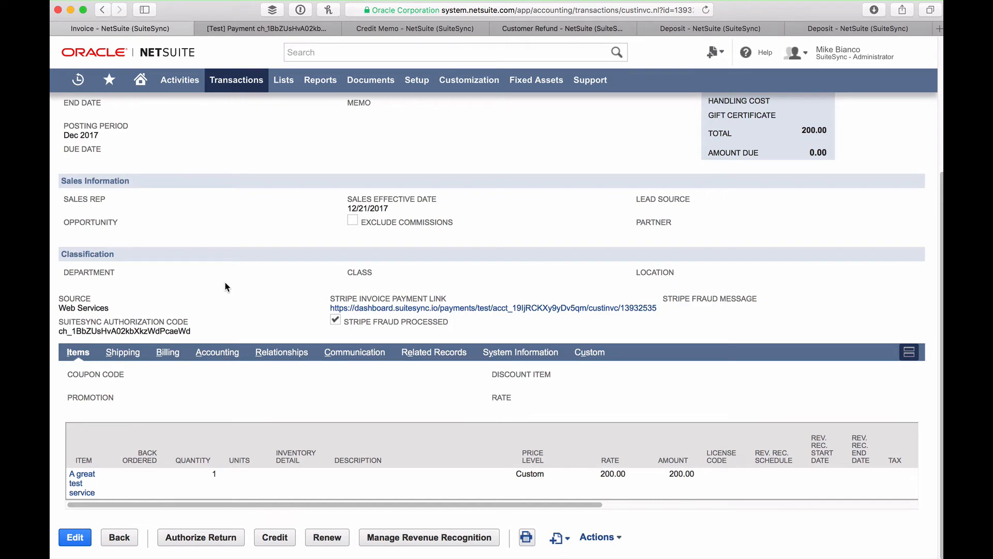
click(433, 352)
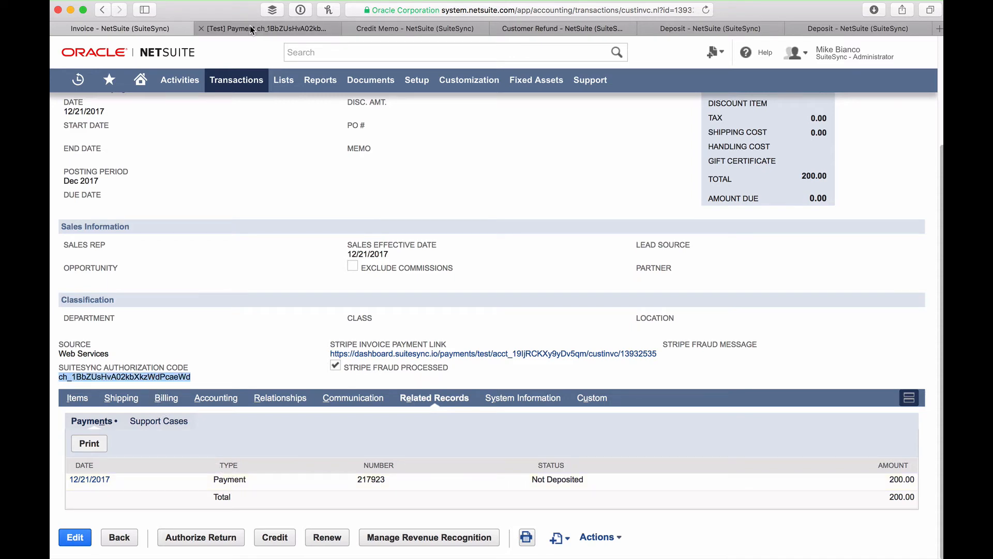
Switch to the Stripe Dashboard tab showing the disputed $200.00 charge.
click(248, 29)
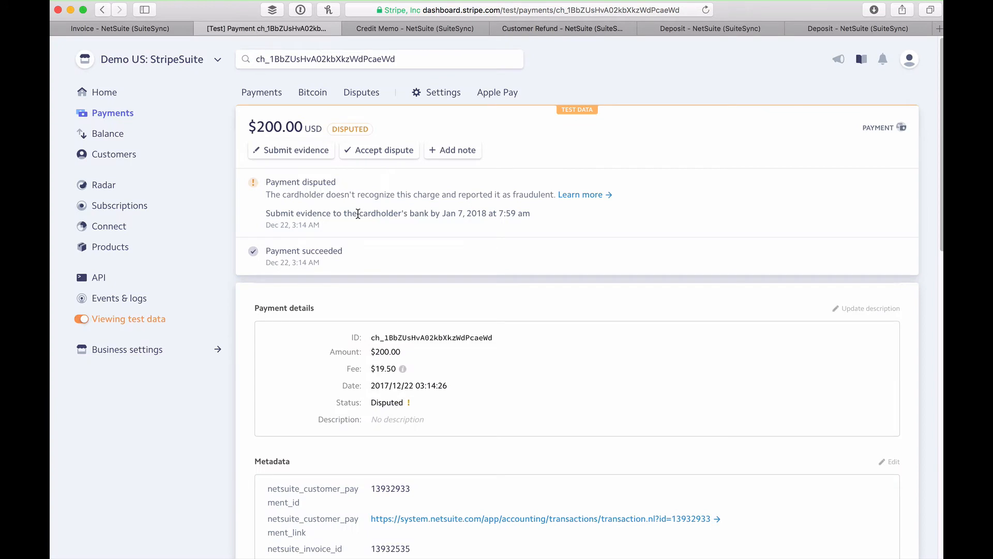
mouse_move(306, 128)
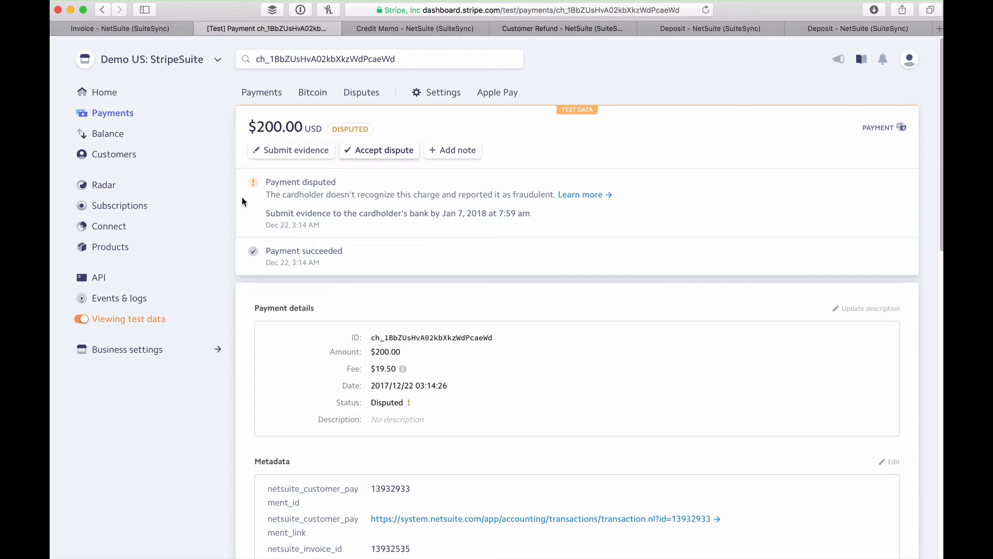
mouse_move(343, 172)
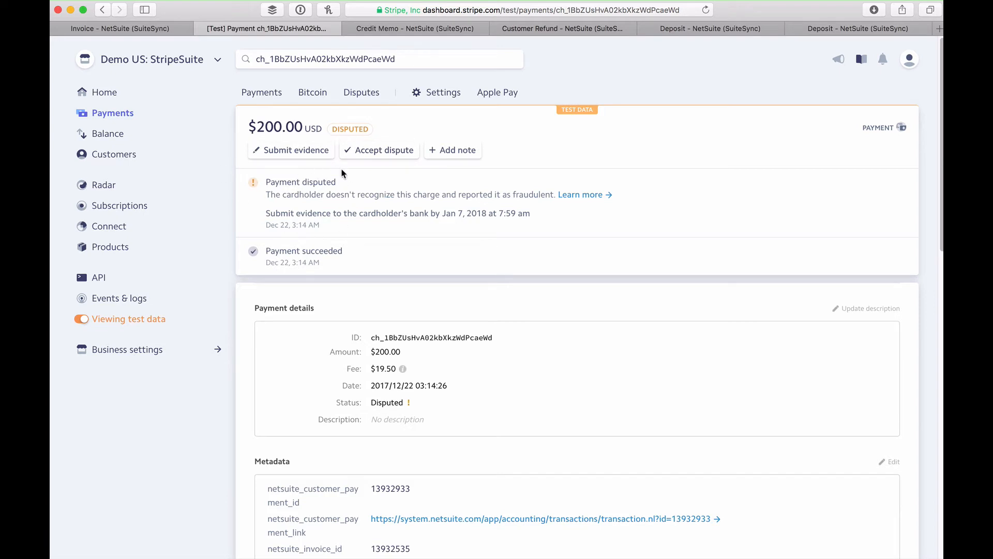
mouse_move(366, 95)
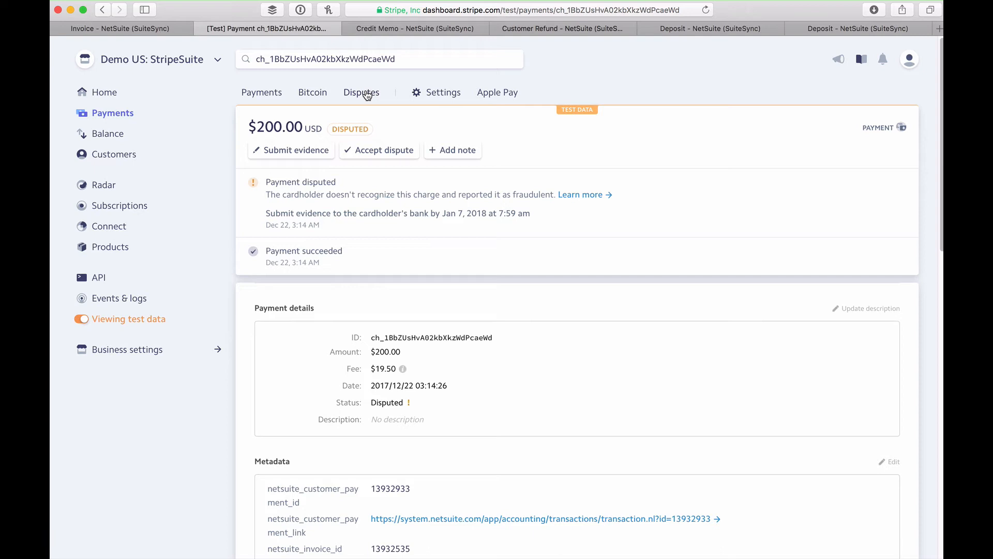
mouse_move(345, 186)
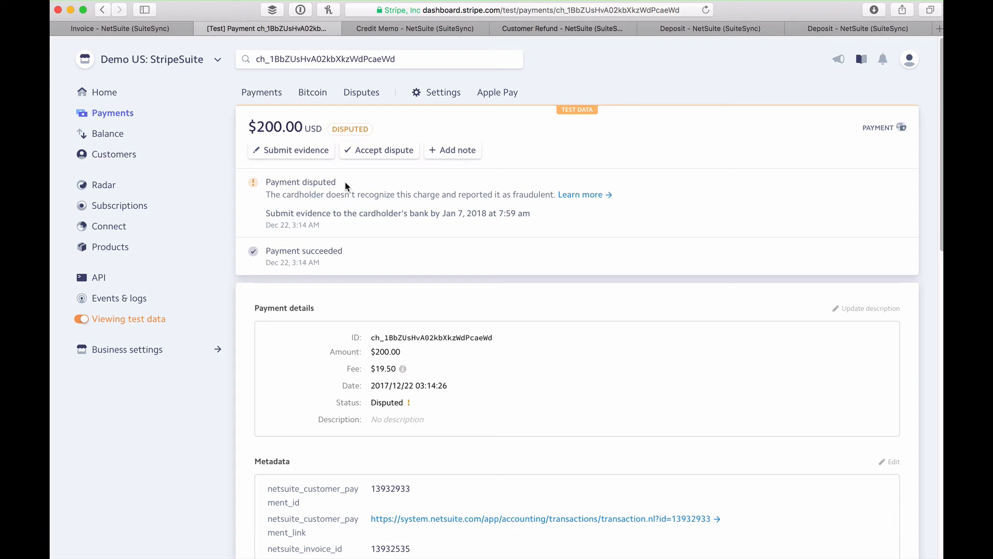
mouse_move(385, 138)
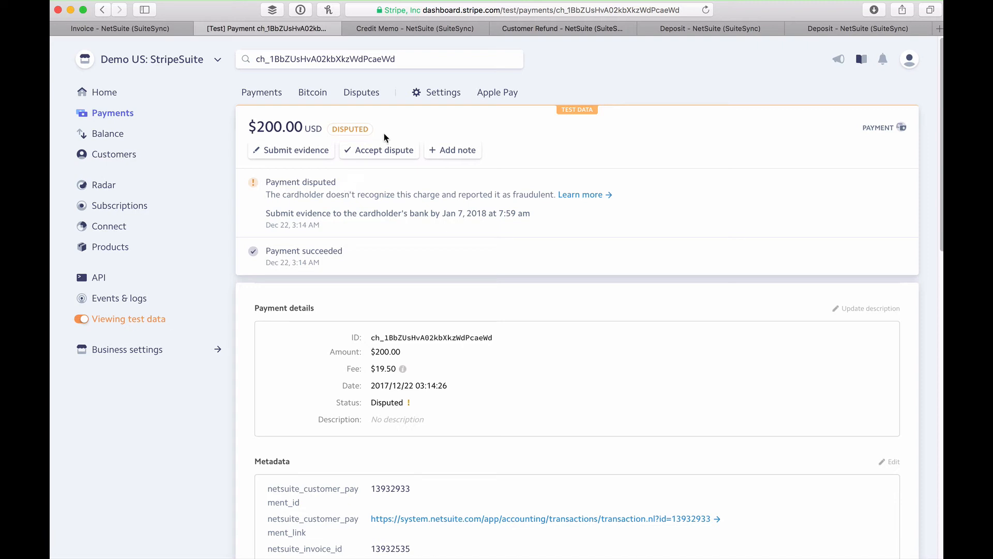
mouse_move(407, 29)
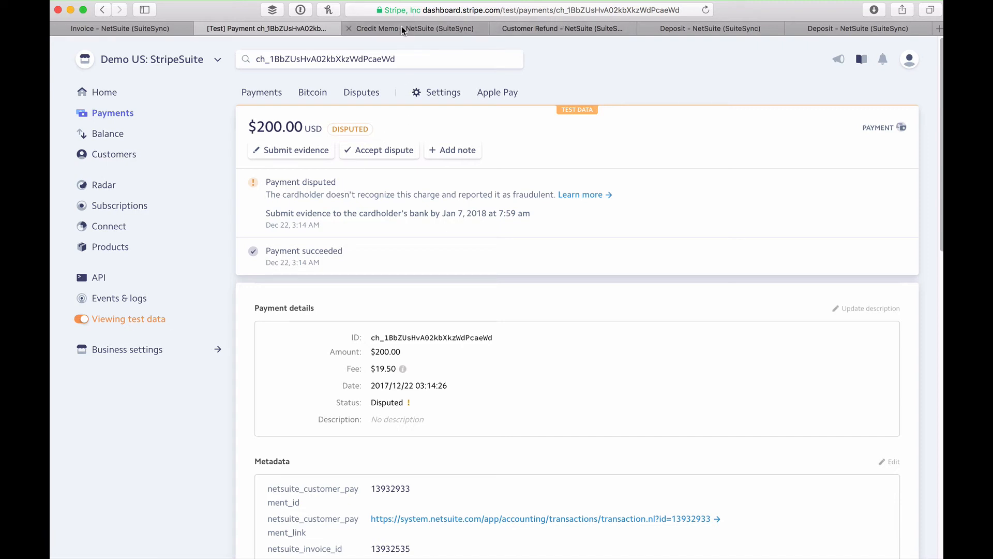
View credit memo 93260 for $200, selecting its Stripe dispute id and reviewing the item lines.
click(416, 29)
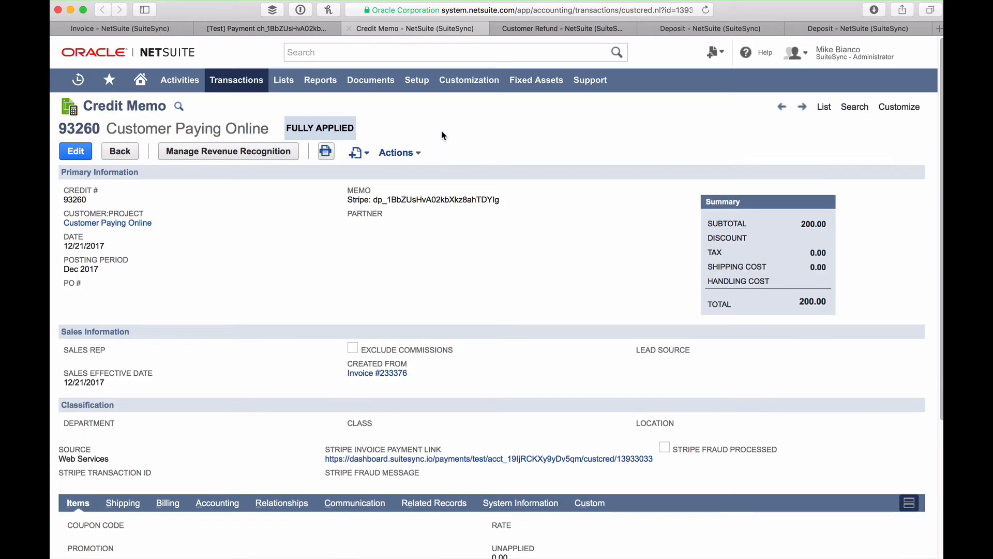
mouse_move(353, 282)
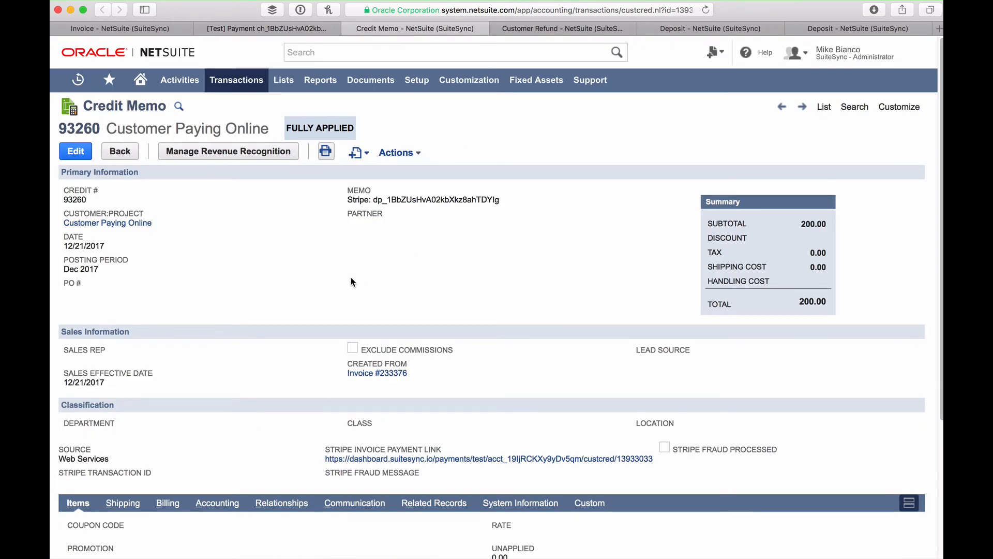
mouse_move(271, 280)
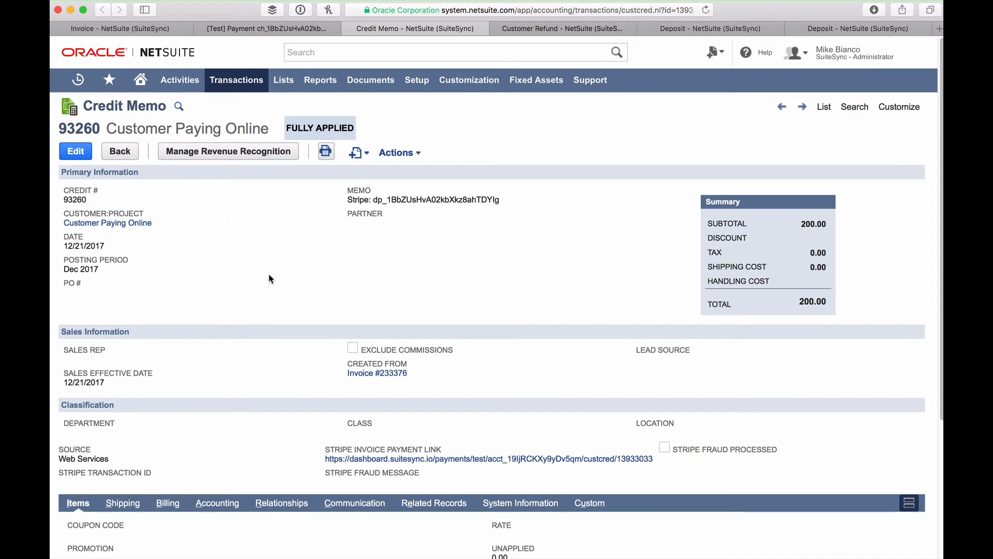
mouse_move(310, 269)
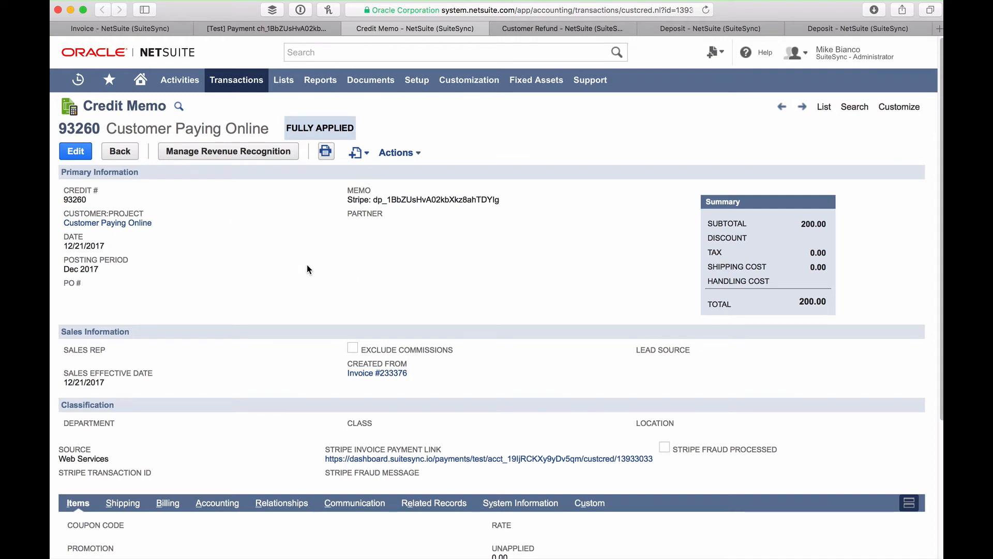
mouse_move(377, 201)
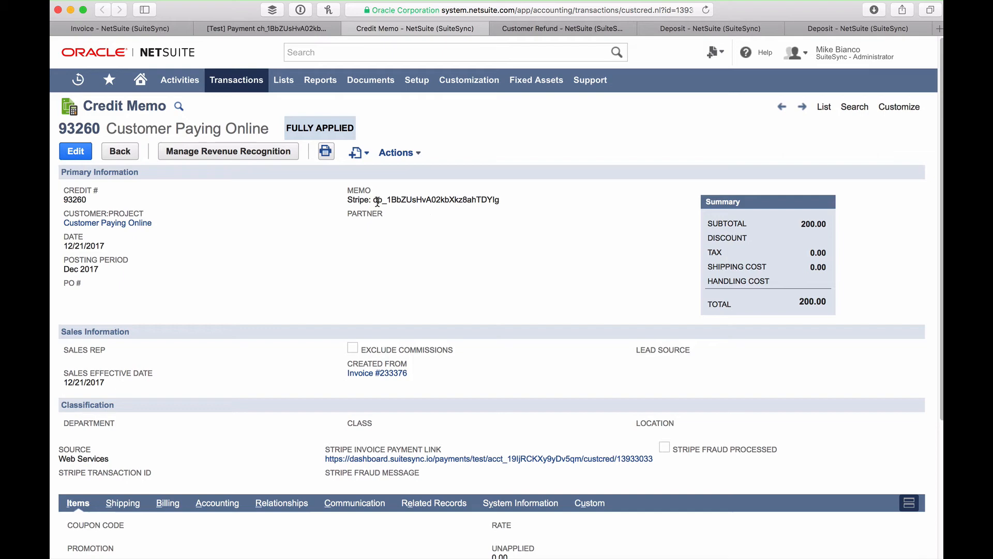
double_click(377, 200)
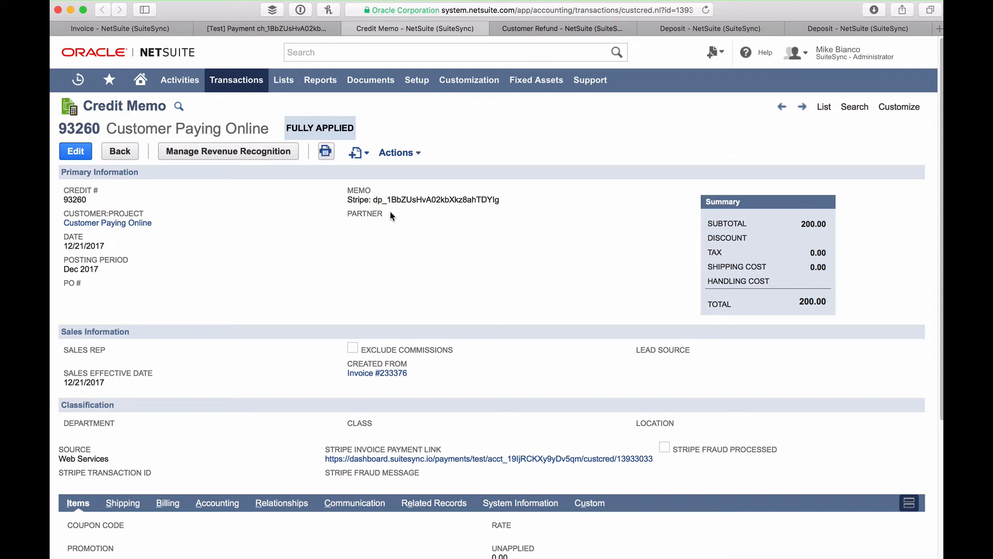
scroll(down, 3)
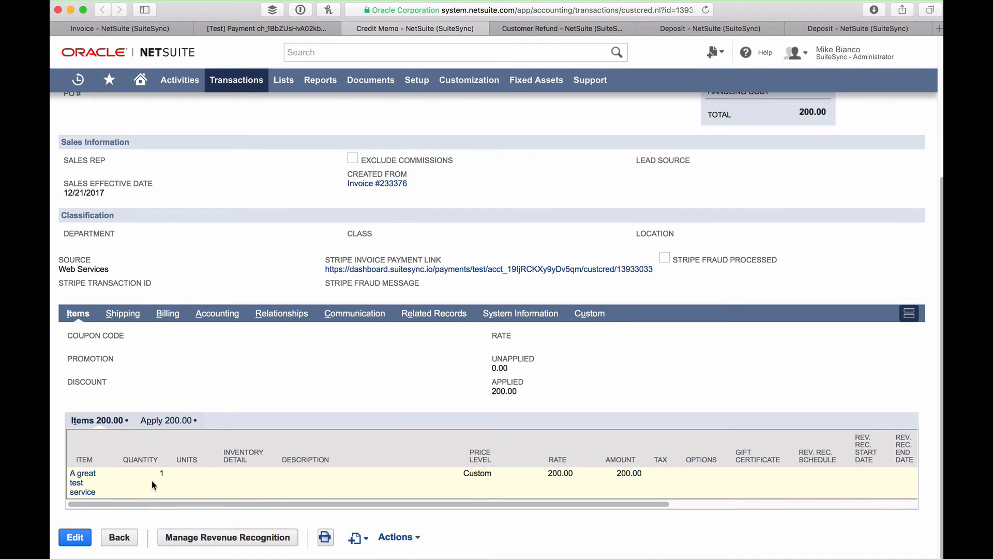
mouse_move(174, 473)
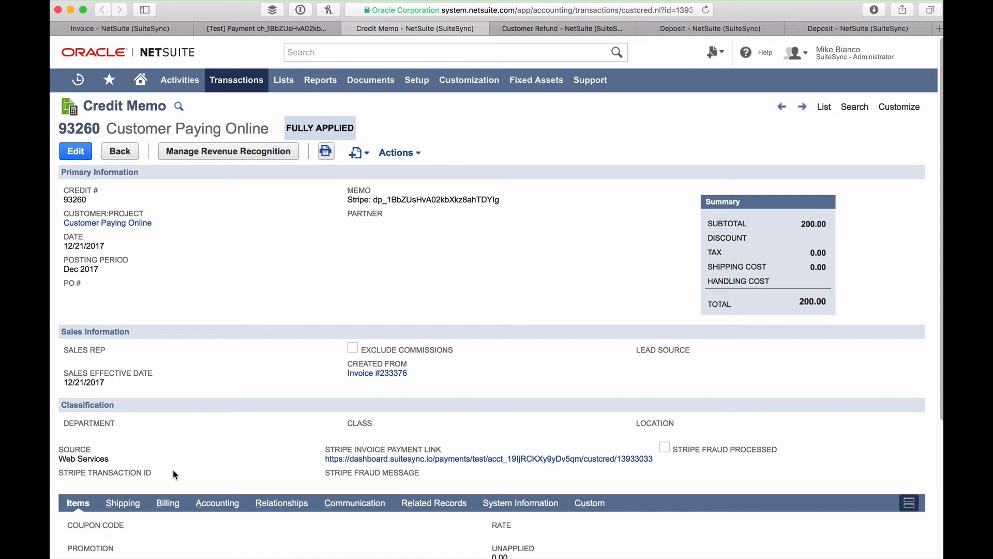
mouse_move(408, 242)
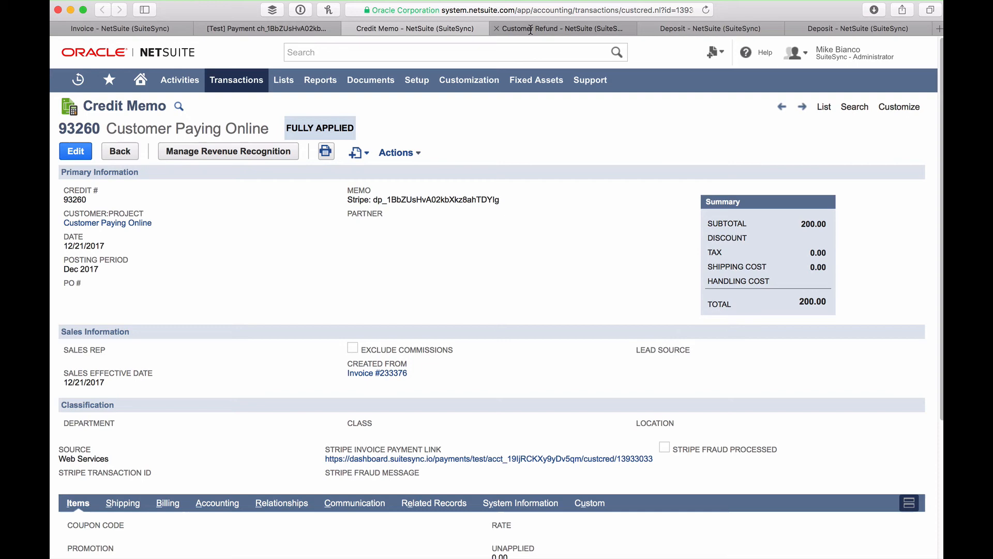
Show the credit memo's Apply lines with the $200 customer refund 14 dated 12/21/2017.
scroll(down, 3)
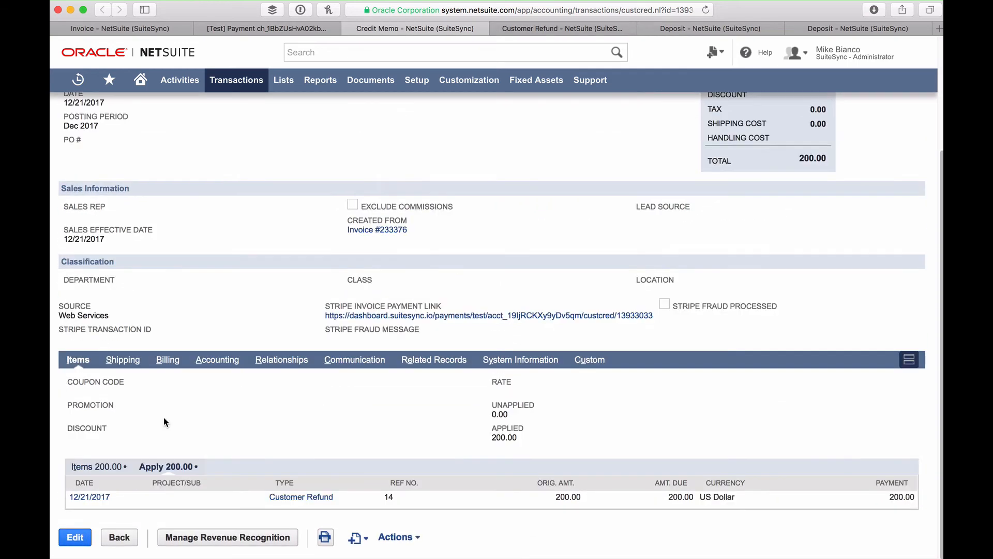
mouse_move(217, 436)
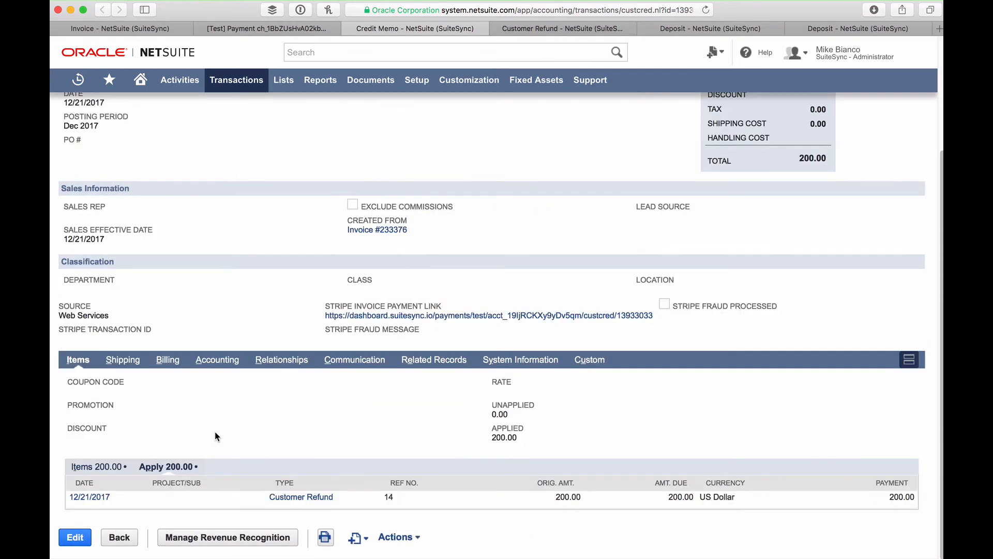
mouse_move(544, 29)
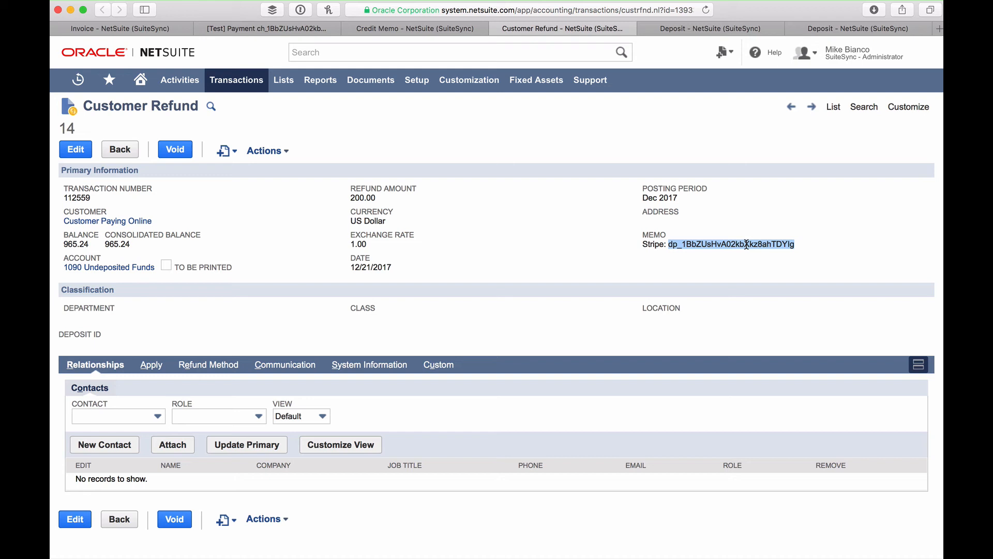
mouse_move(754, 145)
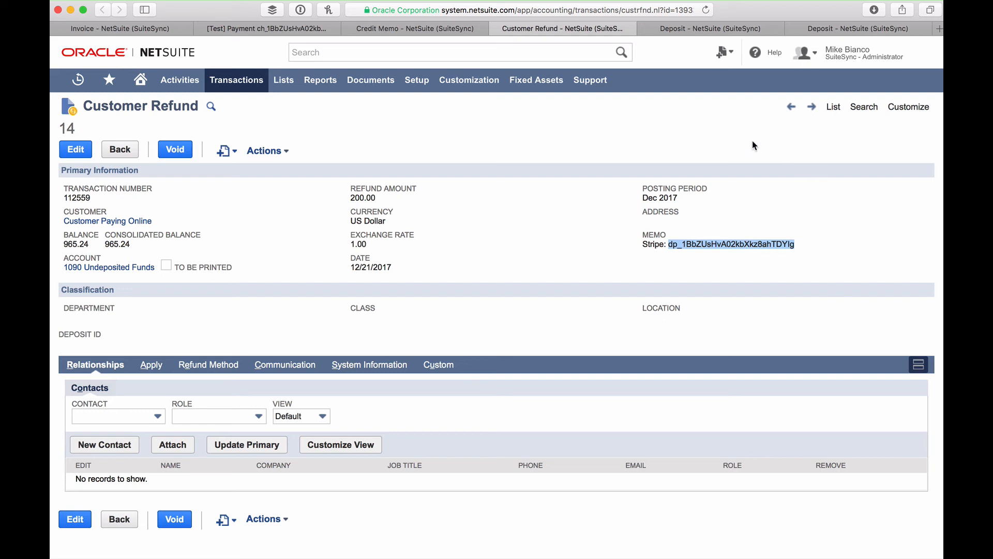
View deposit 4061's Cash Back lines with the $12.20 and $15.00 Stripe fees.
click(706, 29)
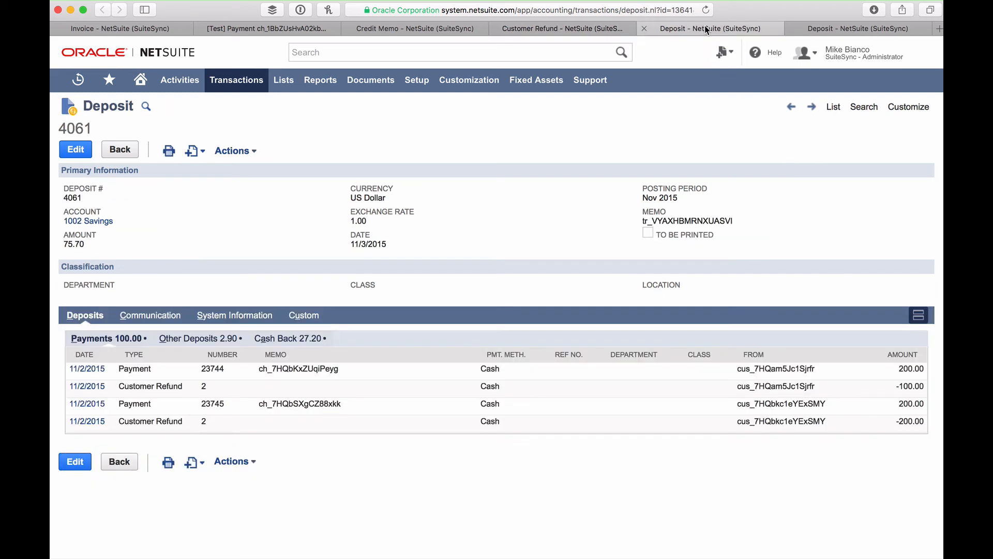
click(285, 339)
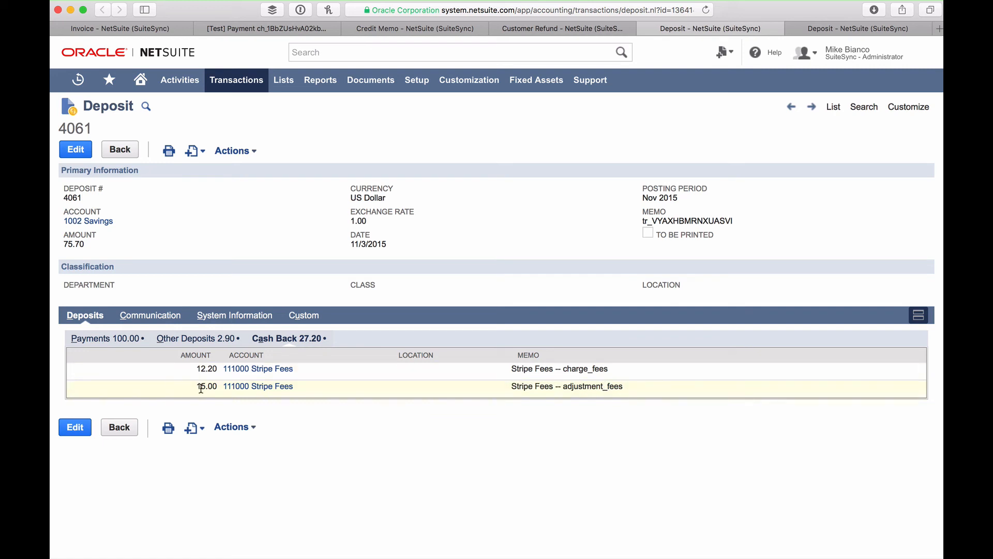
double_click(205, 386)
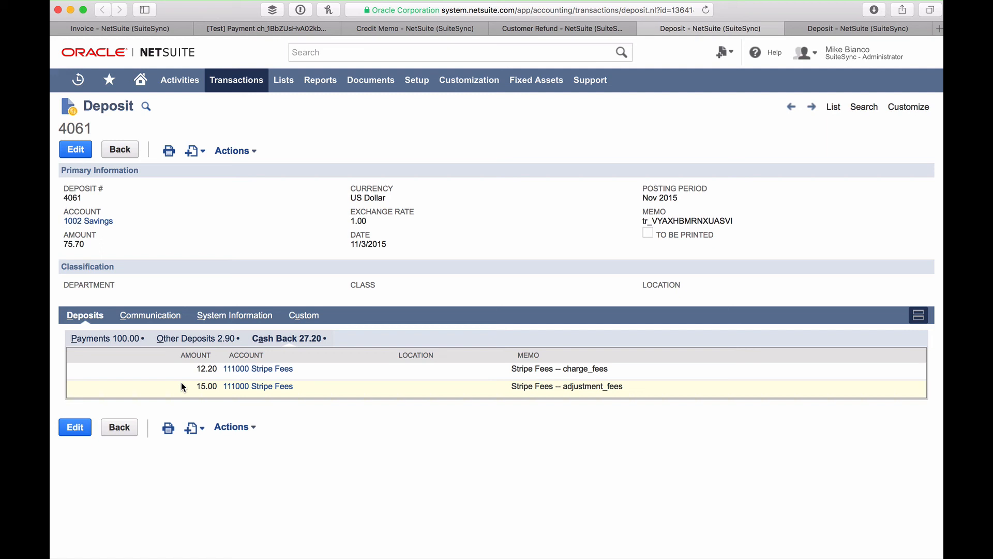
mouse_move(642, 185)
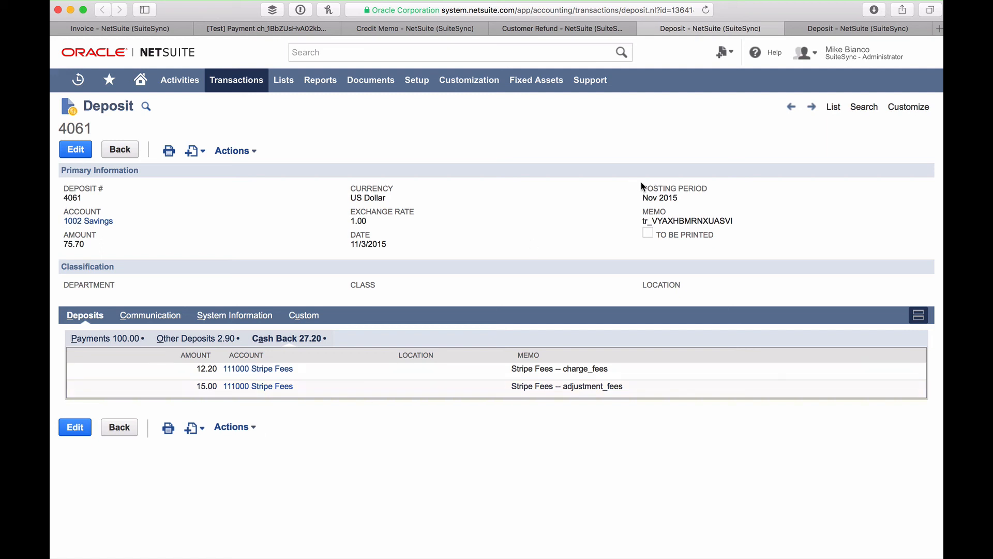
View deposit 8803 with the $200.00 chargeback reversal to Software Sales and $15 adjustment fee.
click(861, 29)
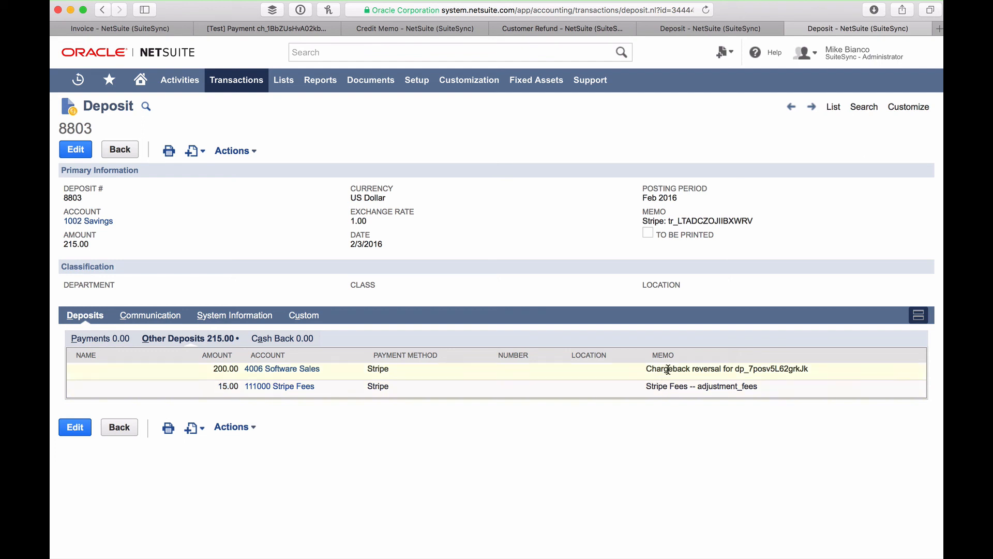
double_click(668, 368)
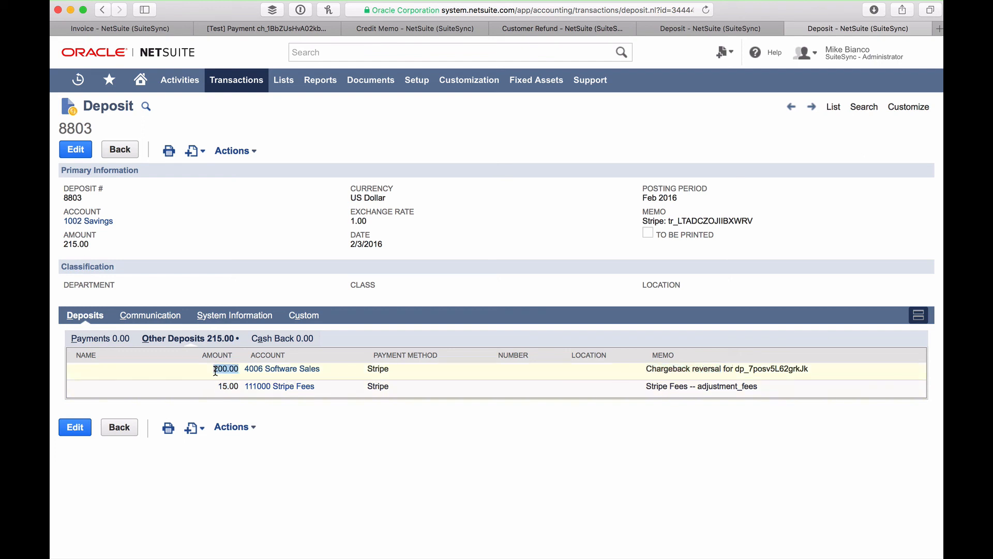
mouse_move(283, 373)
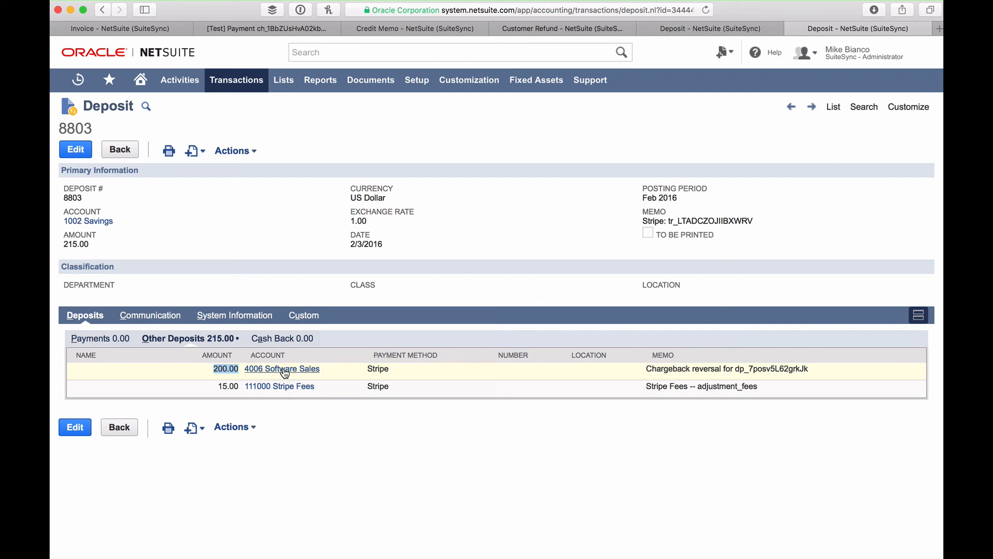